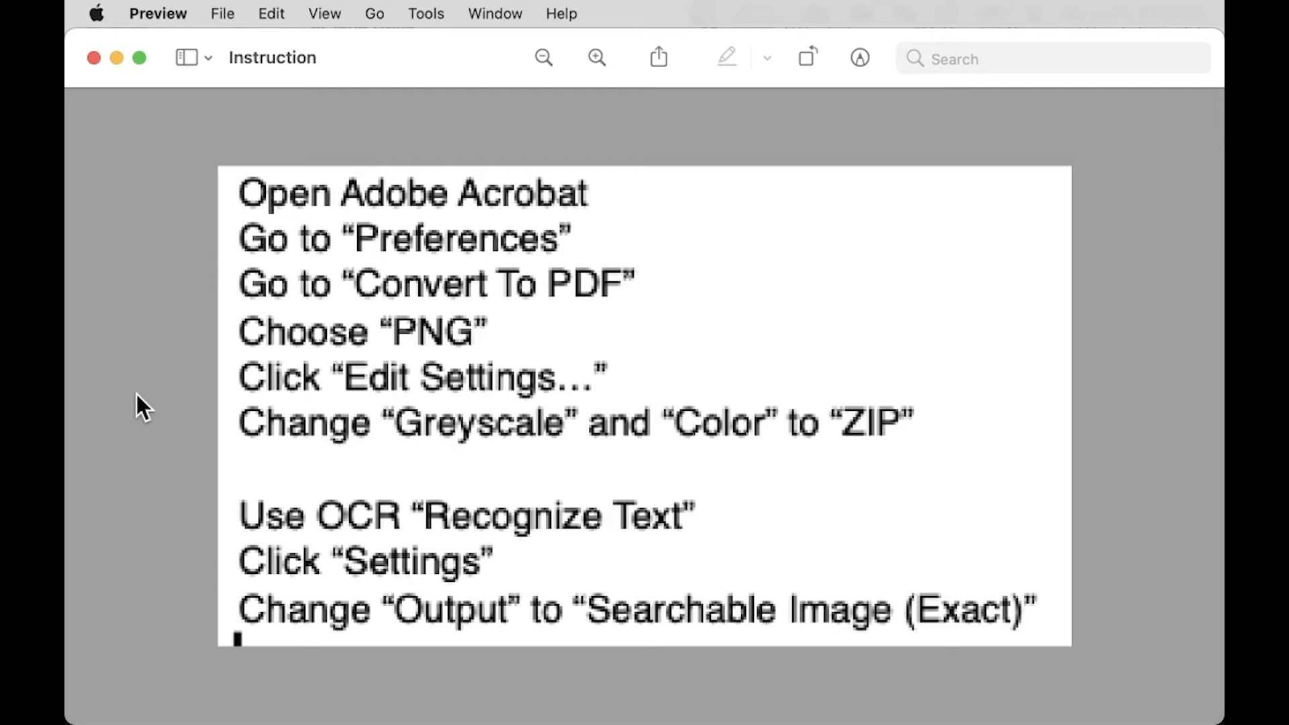
mouse_move(114, 396)
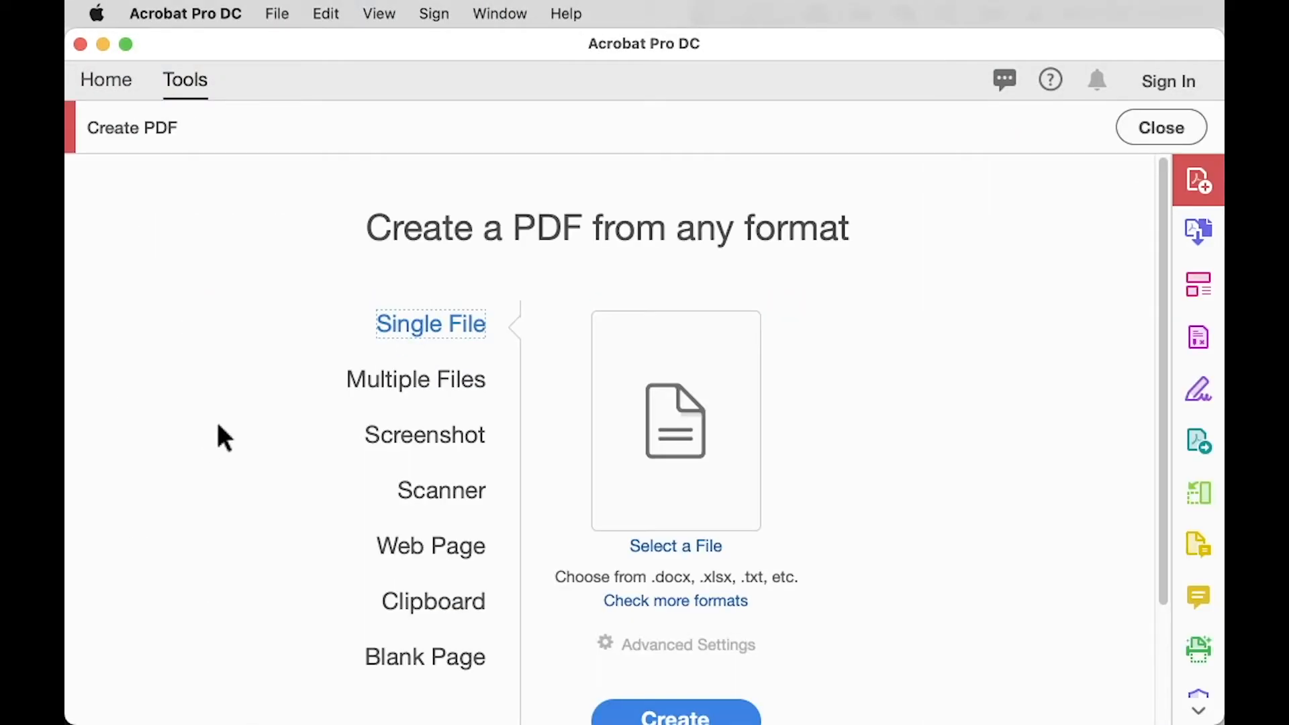
mouse_move(698, 717)
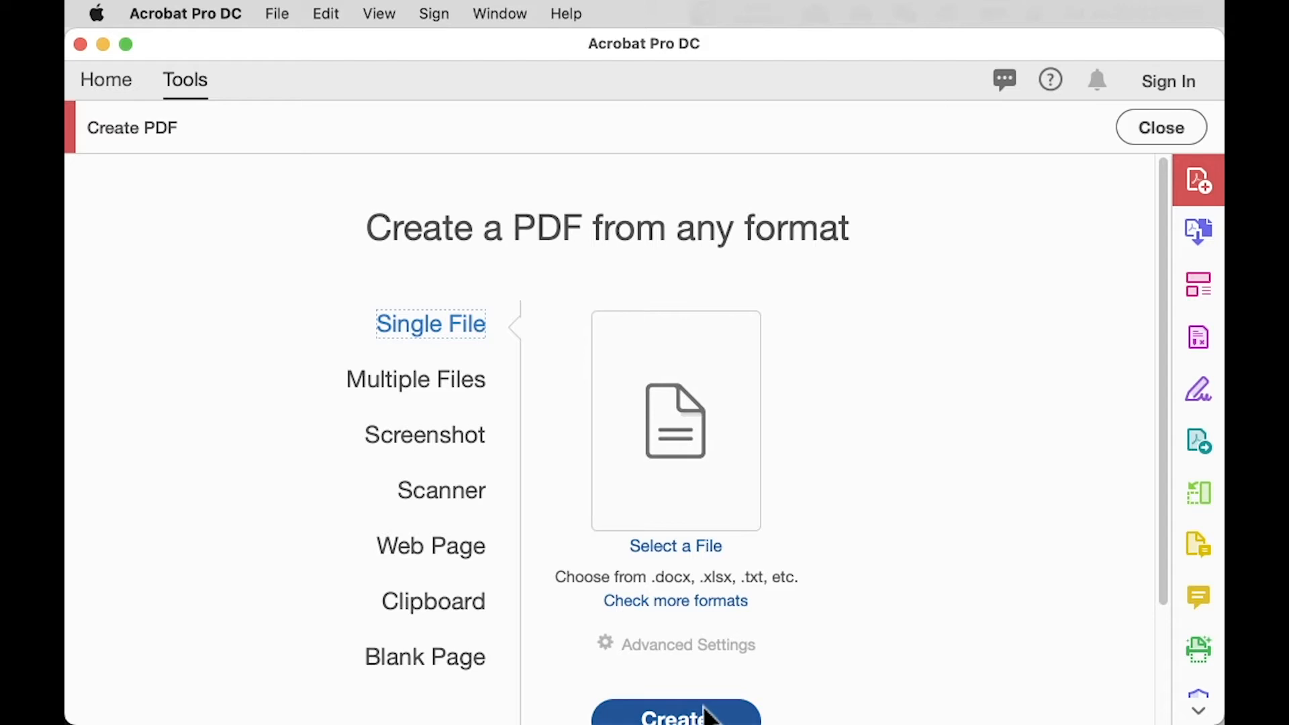
- Convert the Instruction PNG from Downloads into Instruction.pdf and zoom out to view it
click(675, 545)
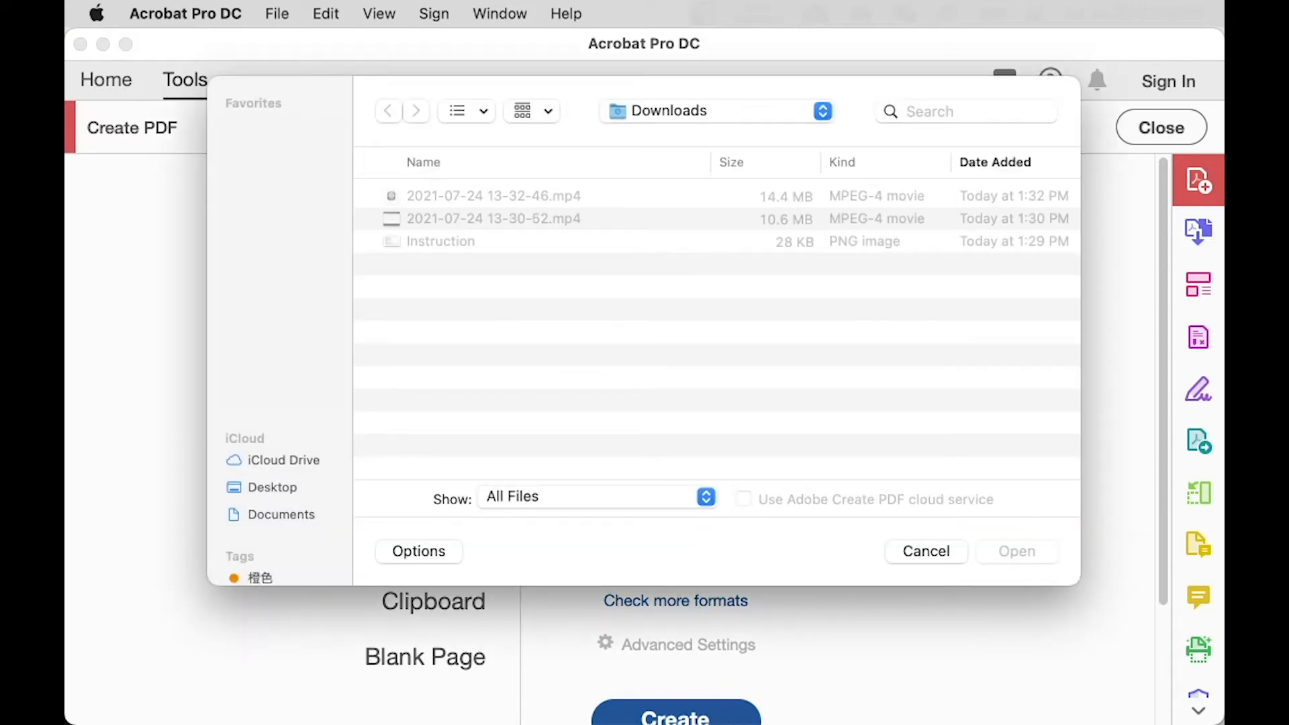
click(440, 242)
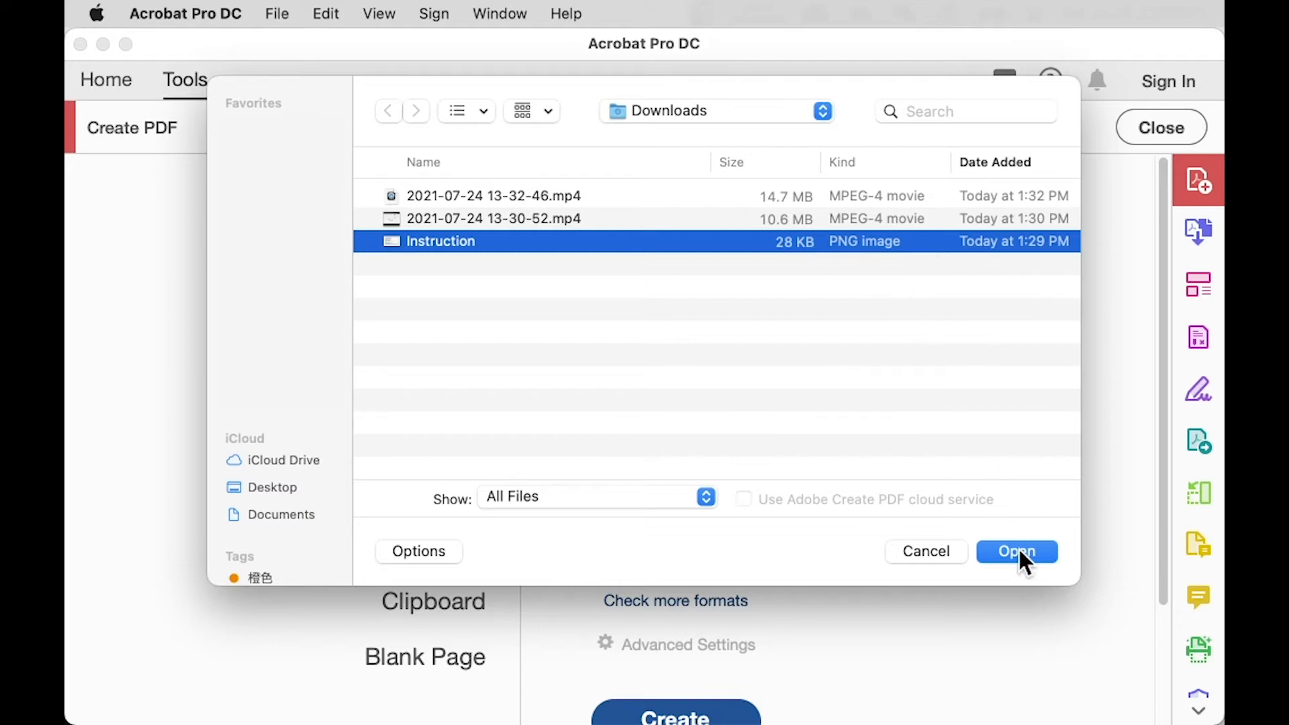
click(1016, 550)
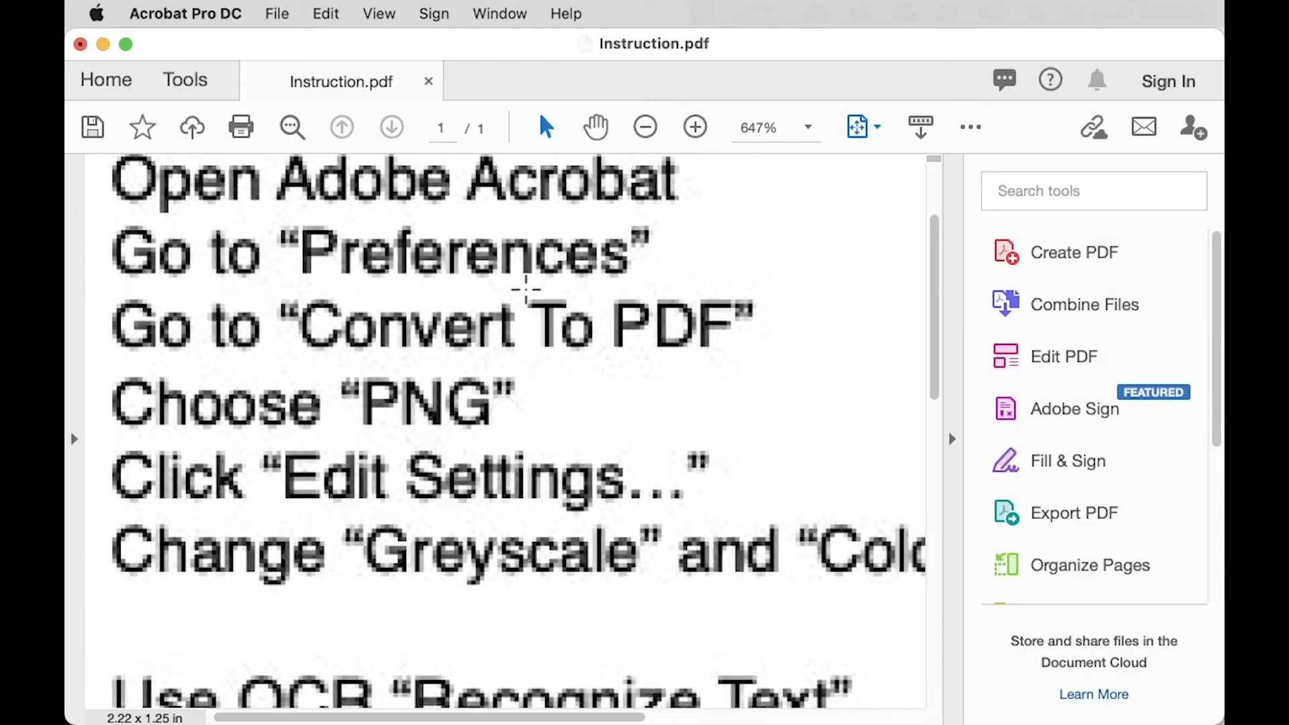
click(644, 126)
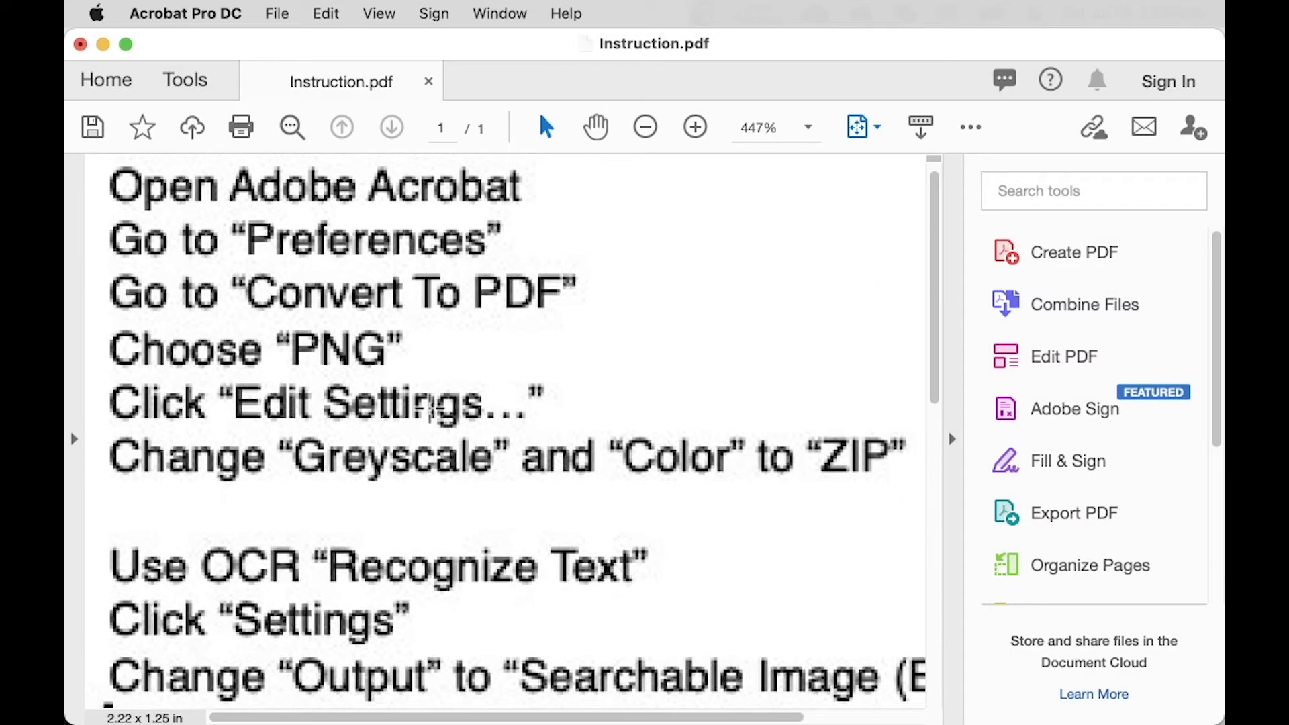
click(645, 126)
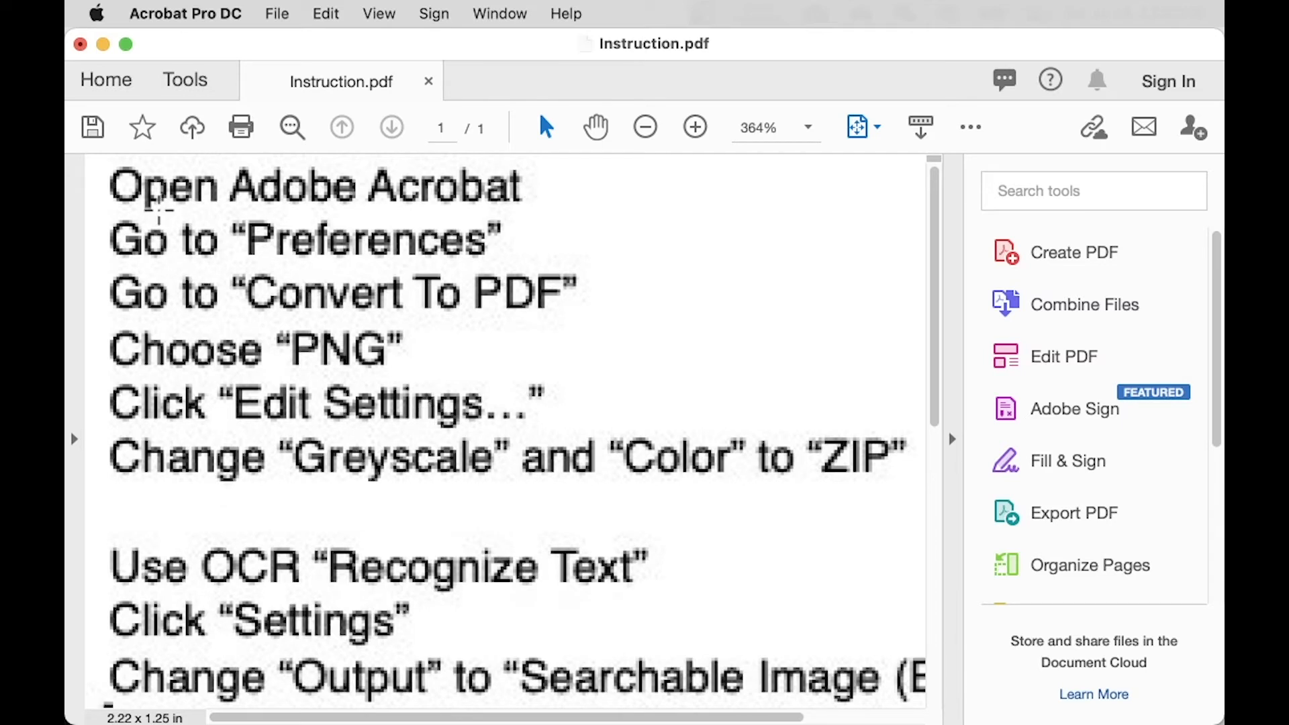
- In Preferences, show the Convert To PDF category with PNG selected as the format
click(185, 14)
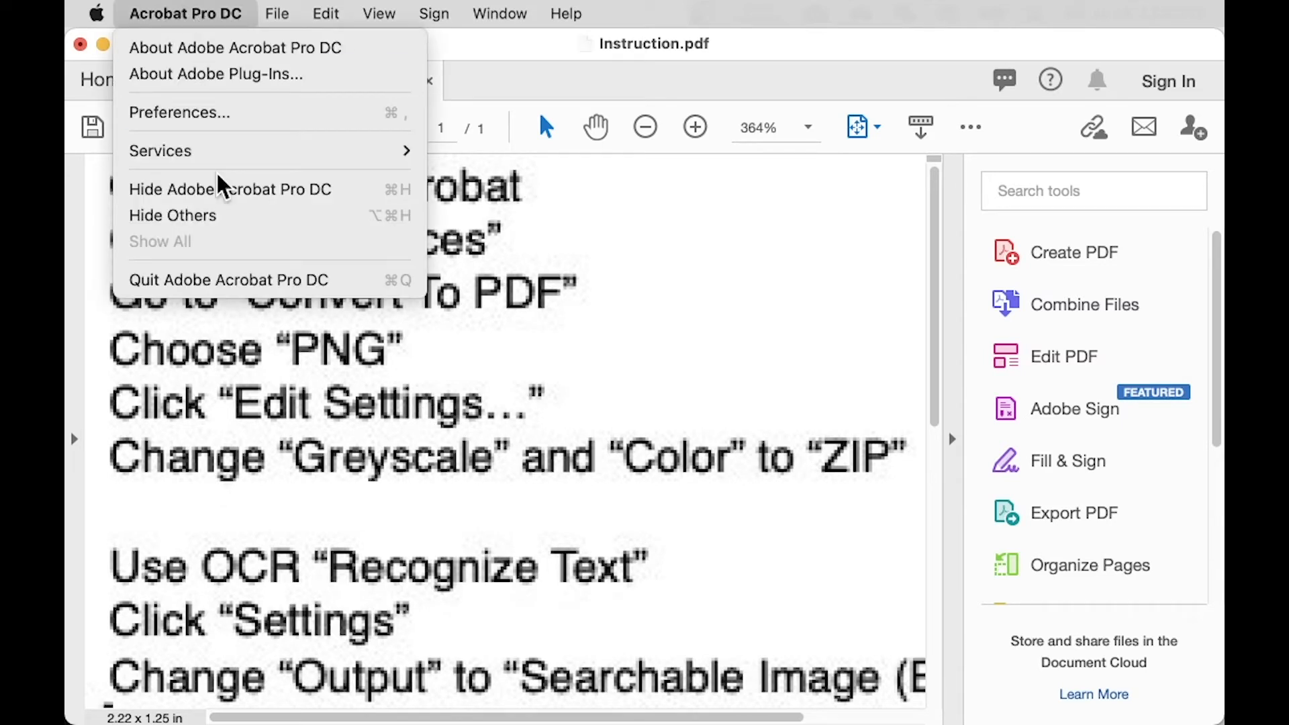
click(179, 113)
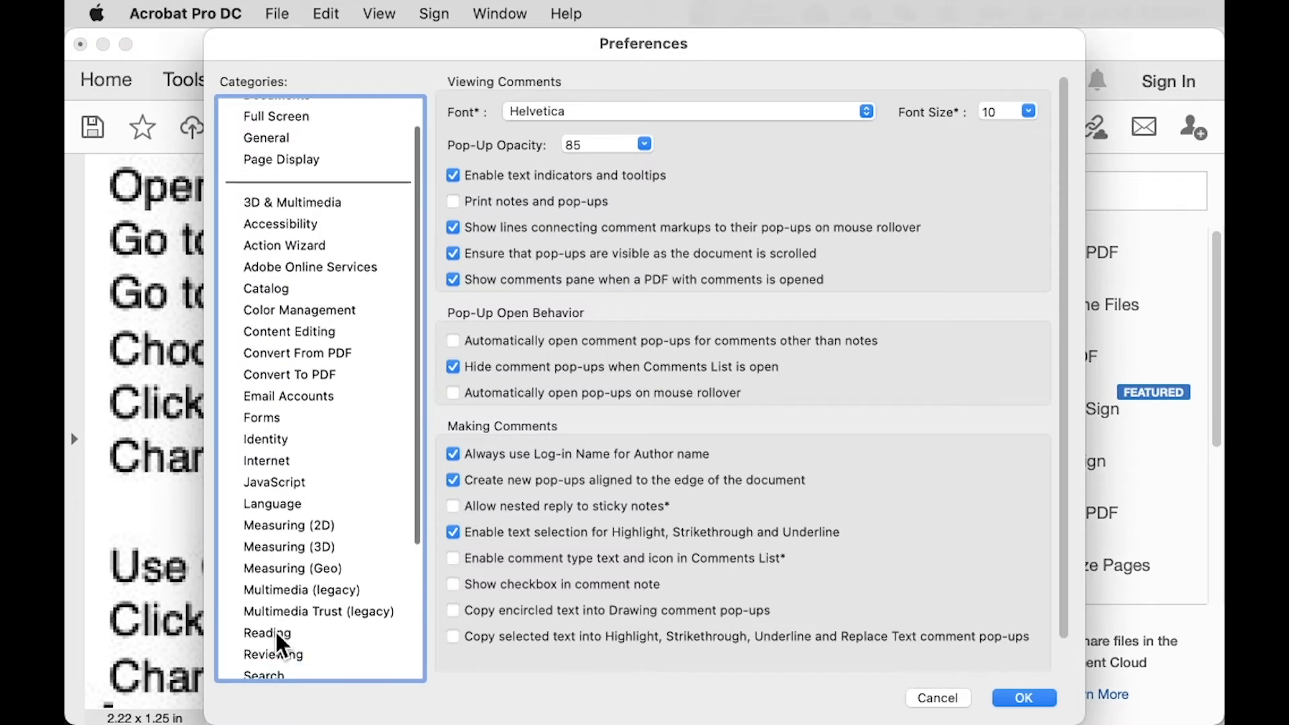
click(288, 373)
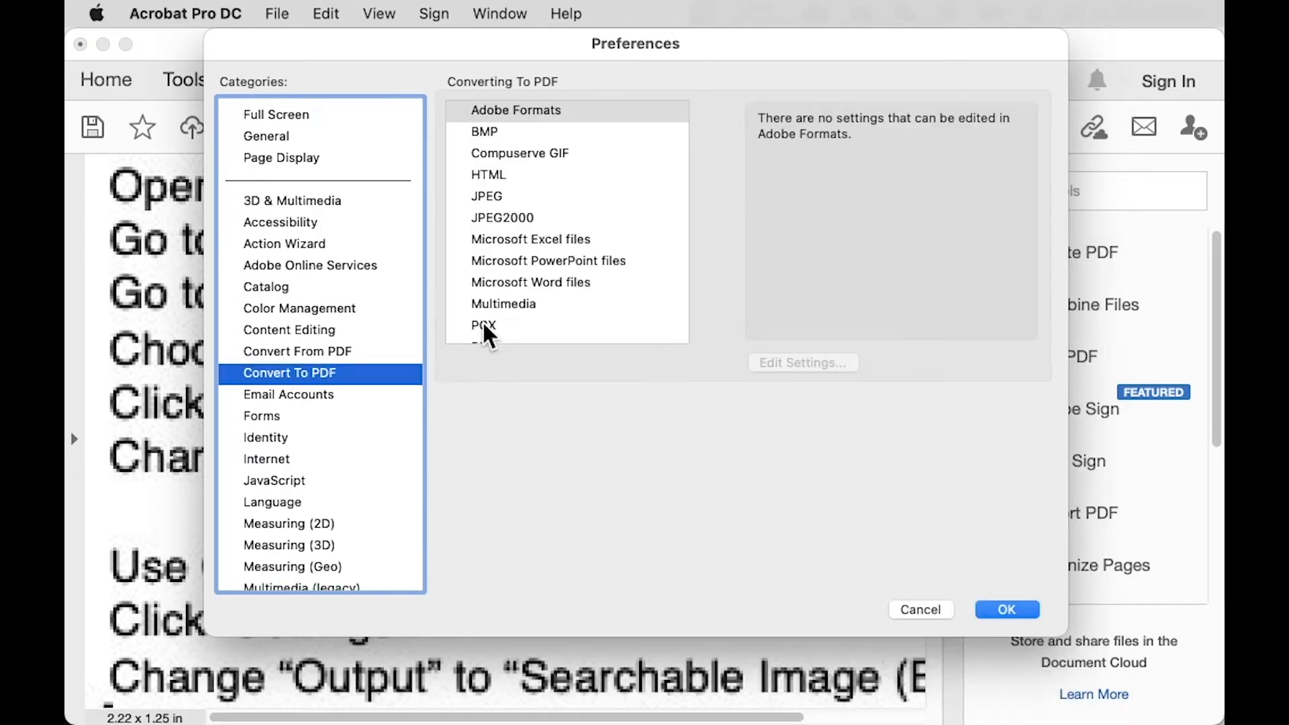
scroll(down, 3)
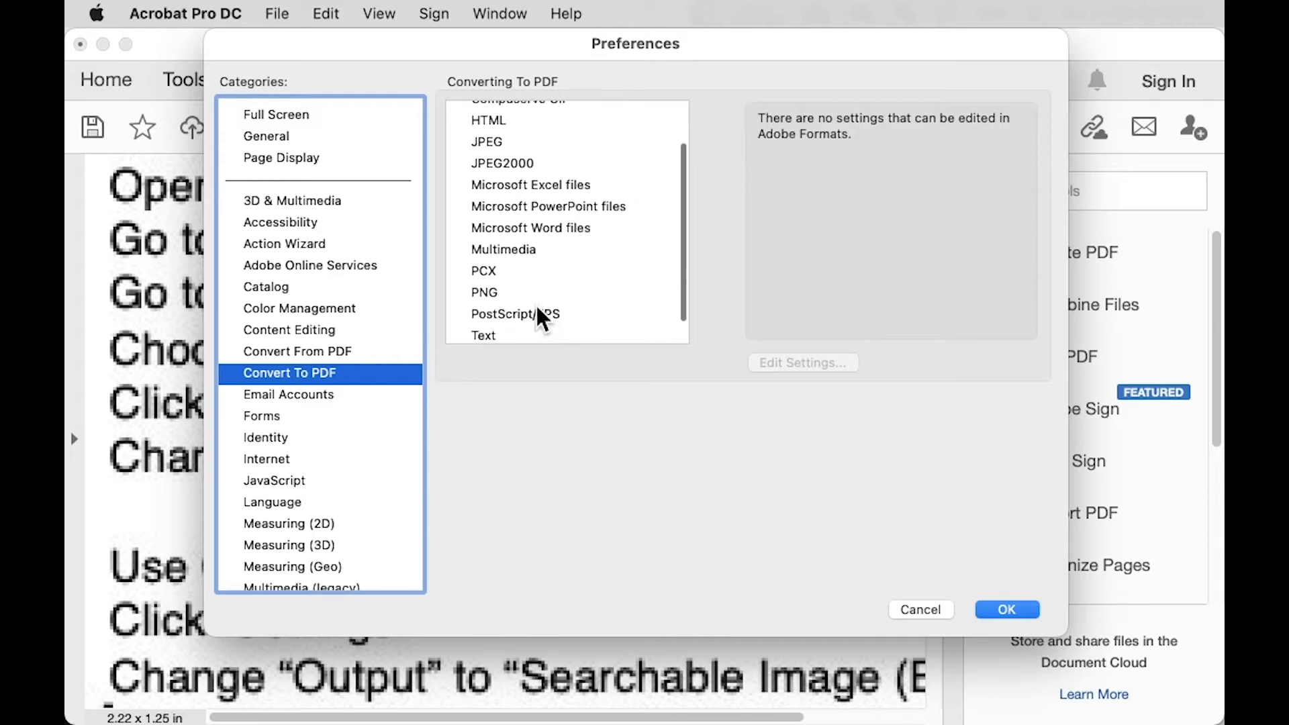
click(802, 363)
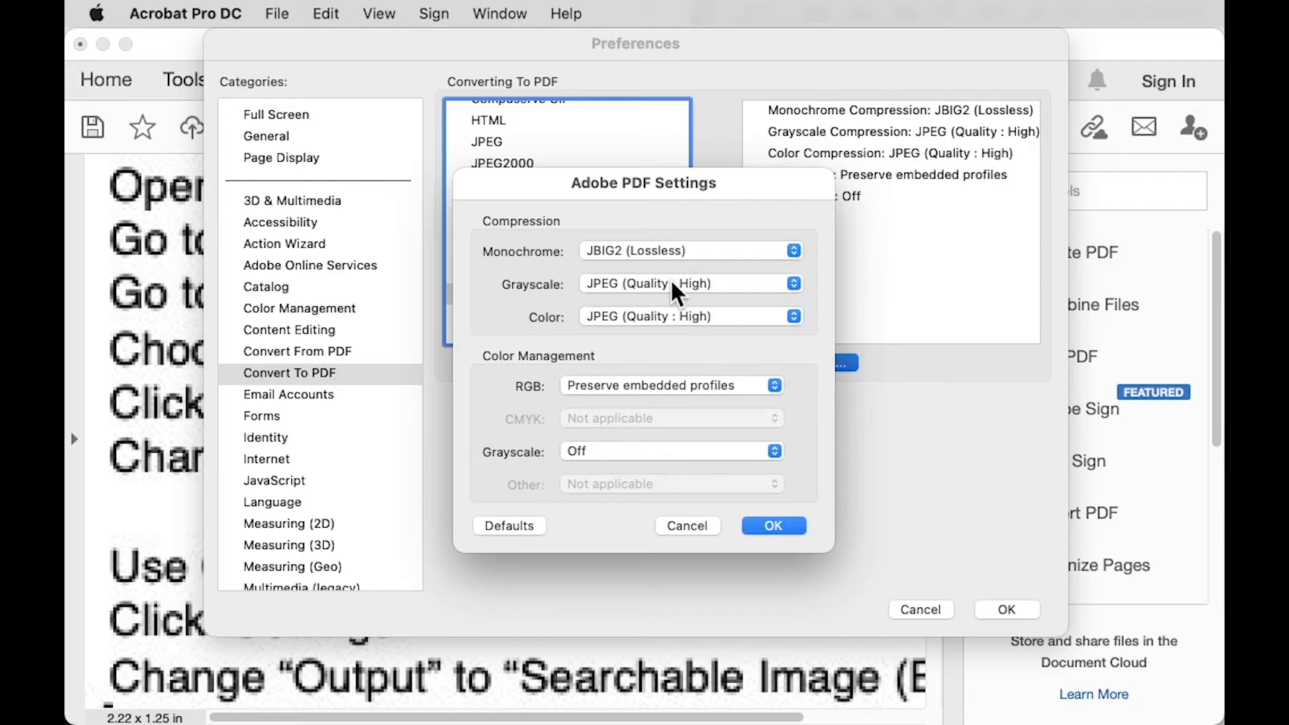
mouse_move(577, 306)
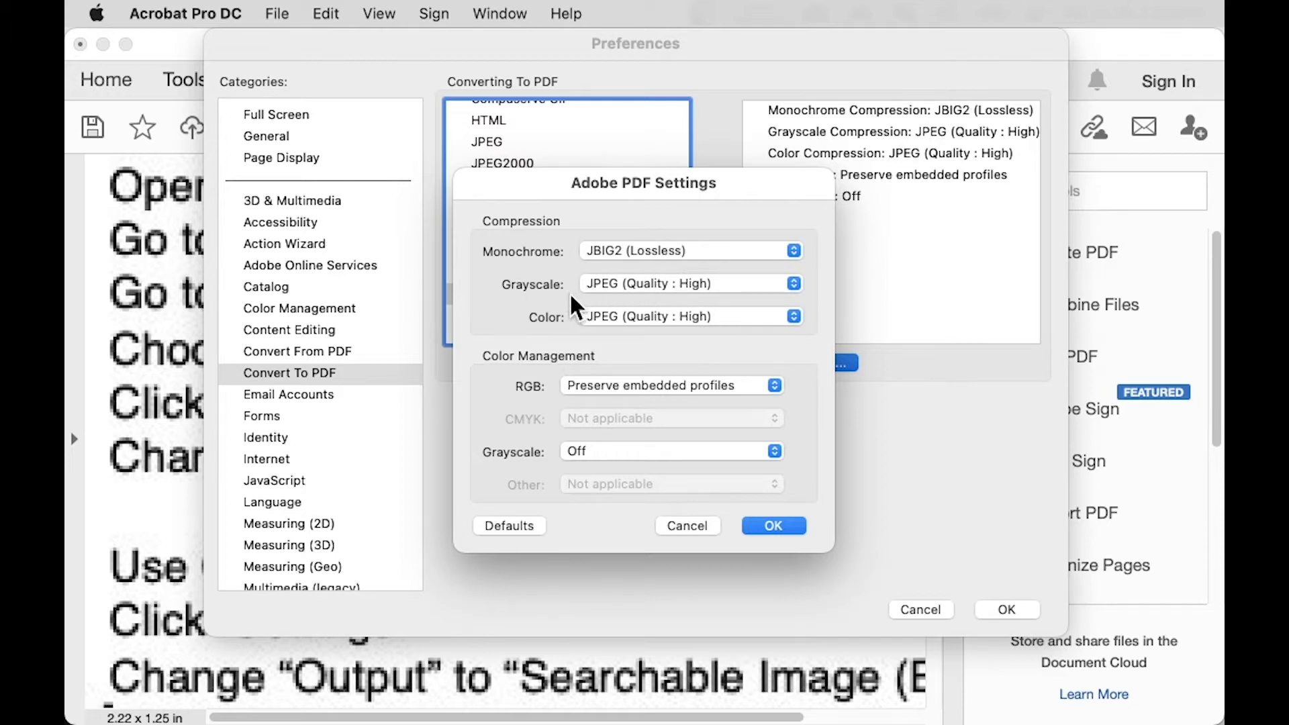
mouse_move(655, 305)
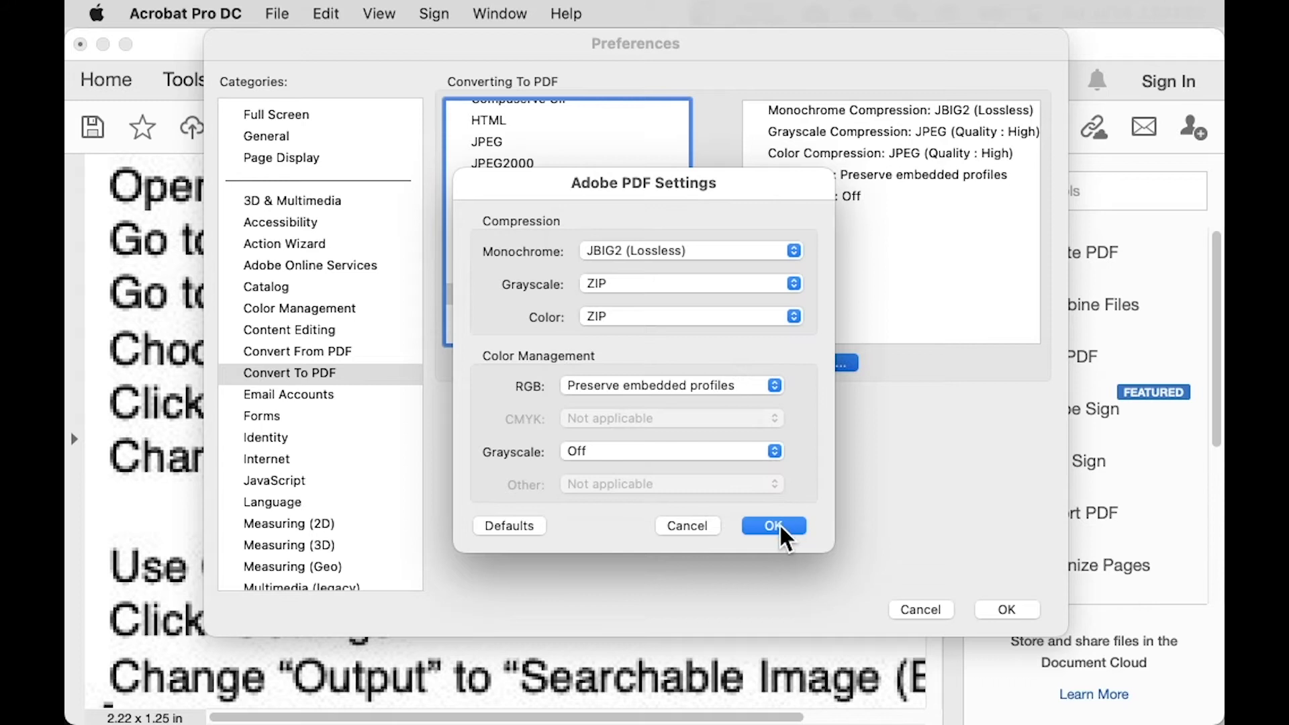
- Confirm ZIP compression for PNG grayscale and color and close the preferences
click(773, 526)
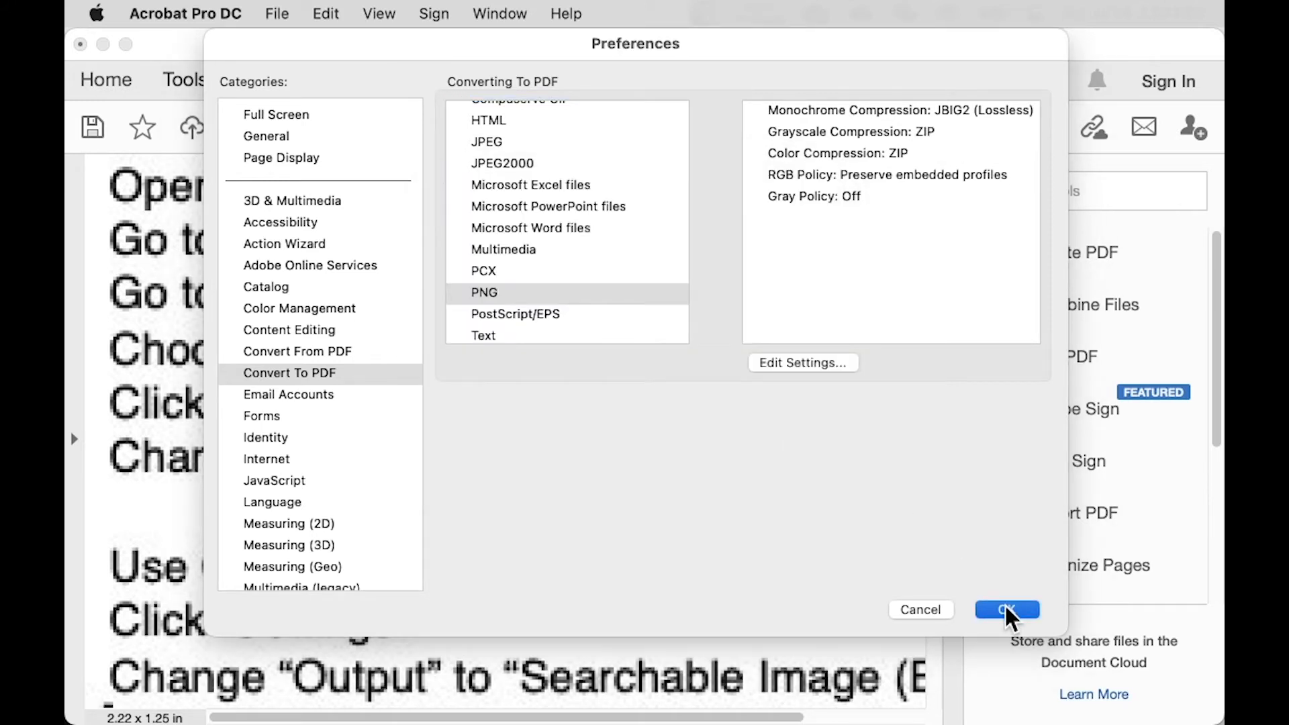
click(1006, 610)
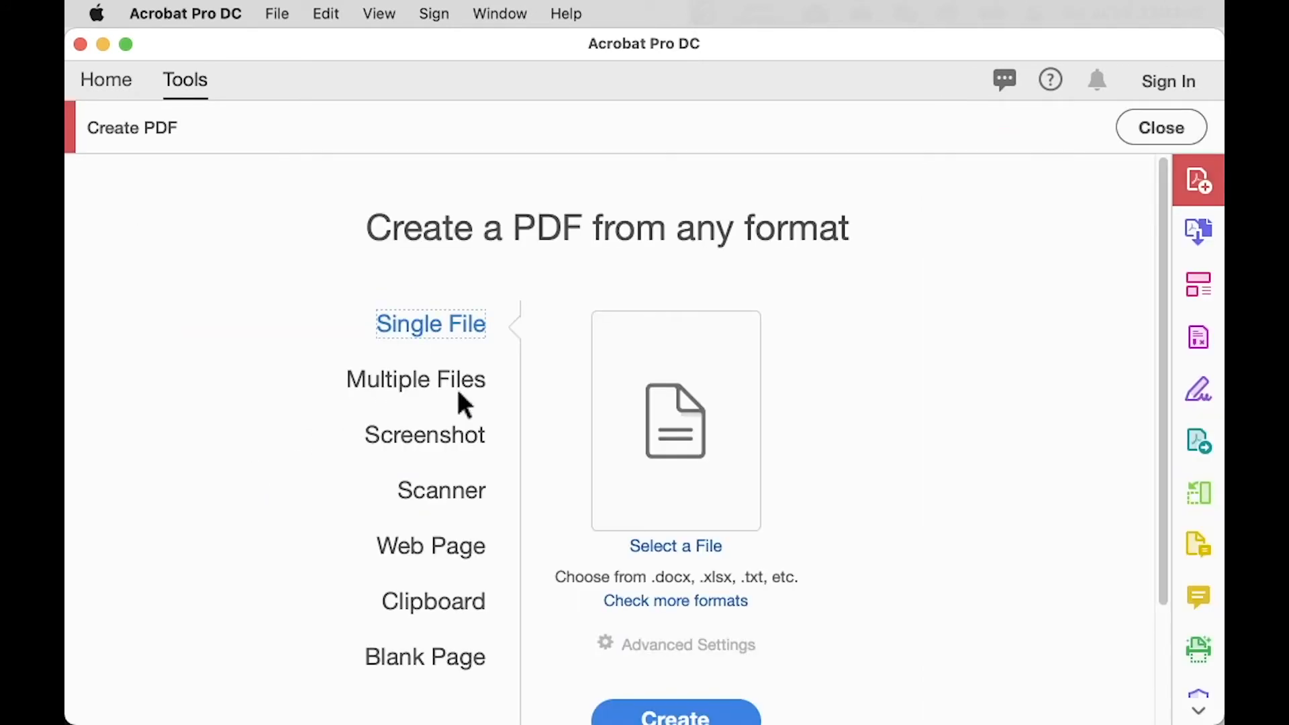
- Re-convert the Instruction PNG to PDF with ZIP compression and zoom in to compare the text
click(676, 545)
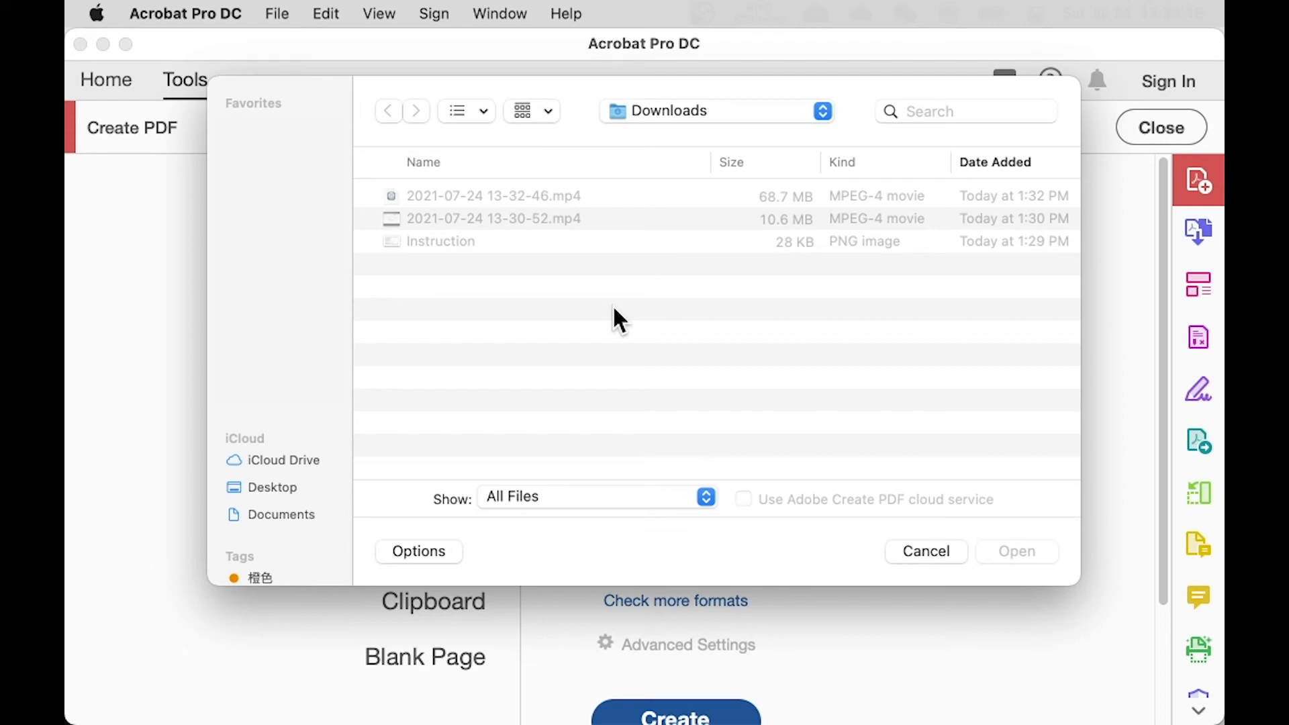
click(440, 242)
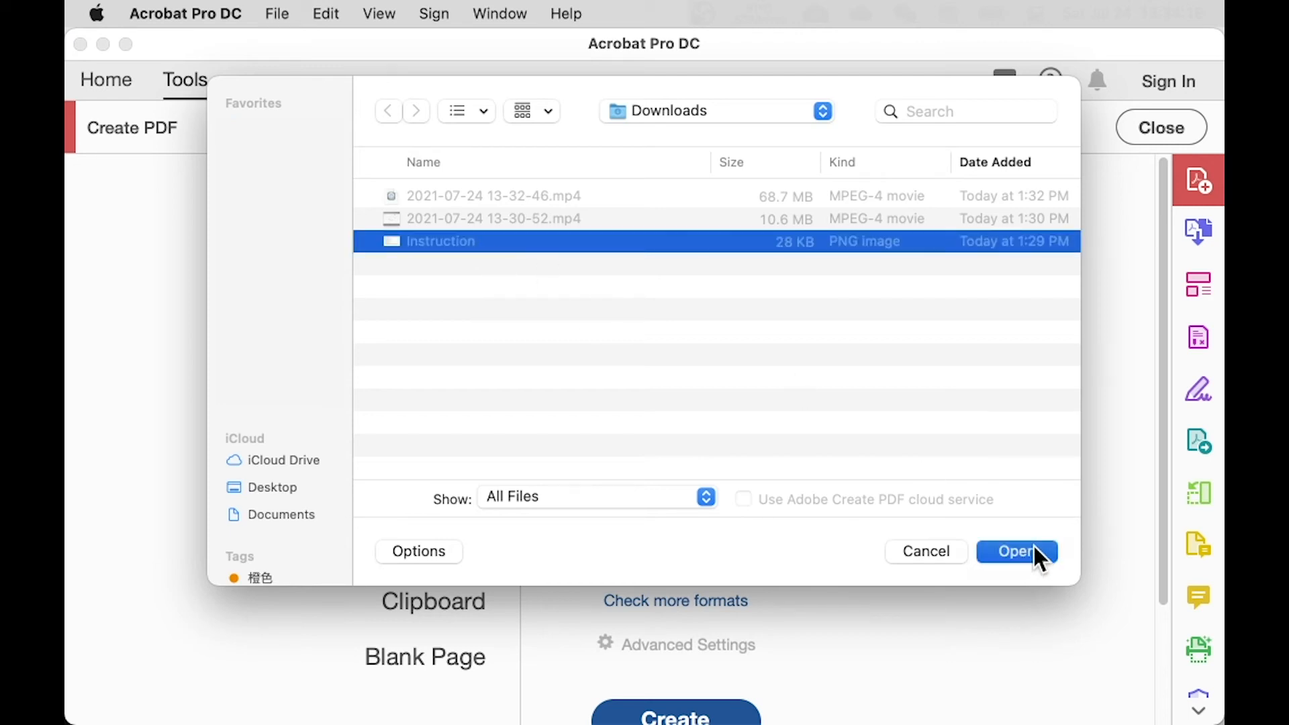
click(1016, 552)
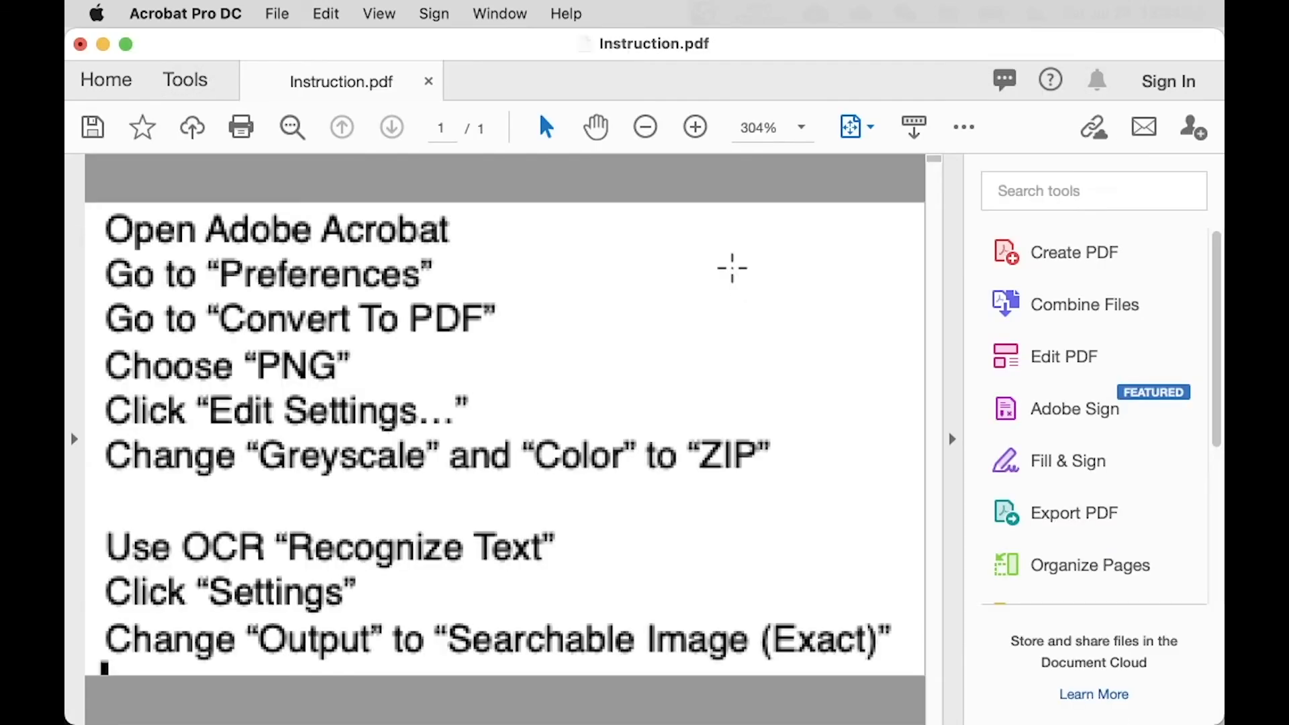
click(694, 126)
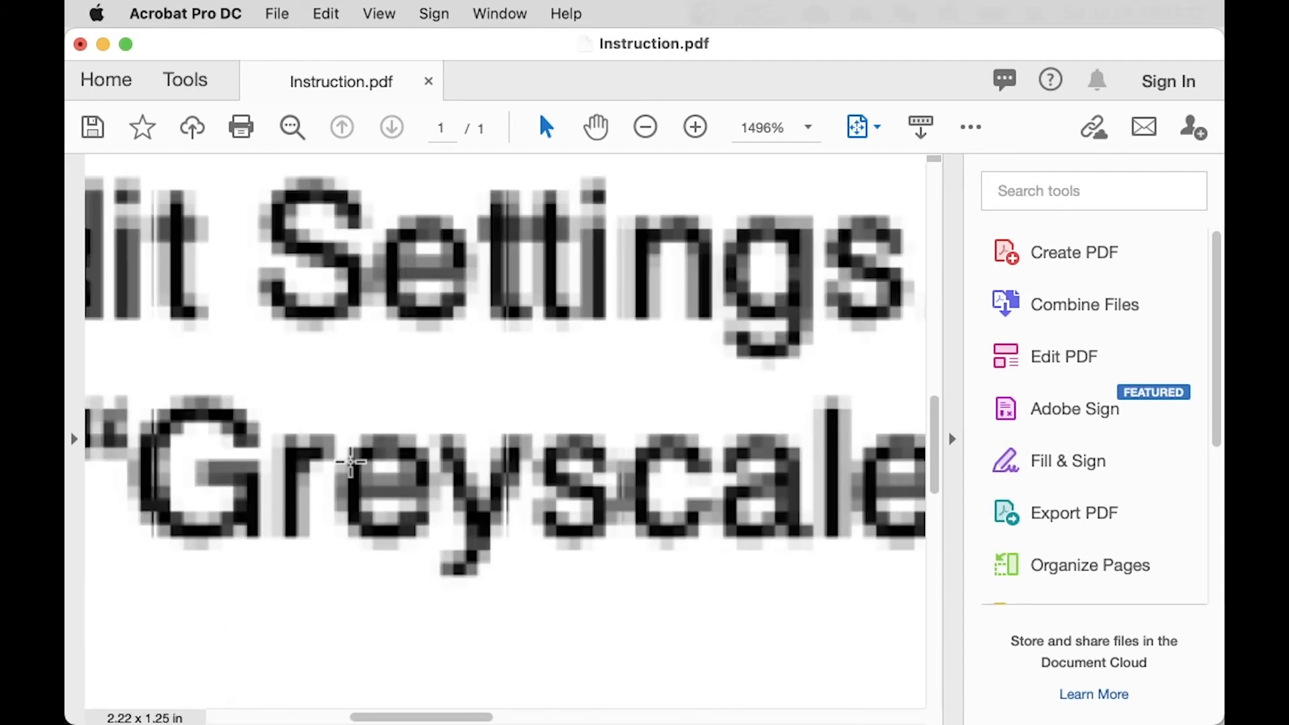
click(644, 126)
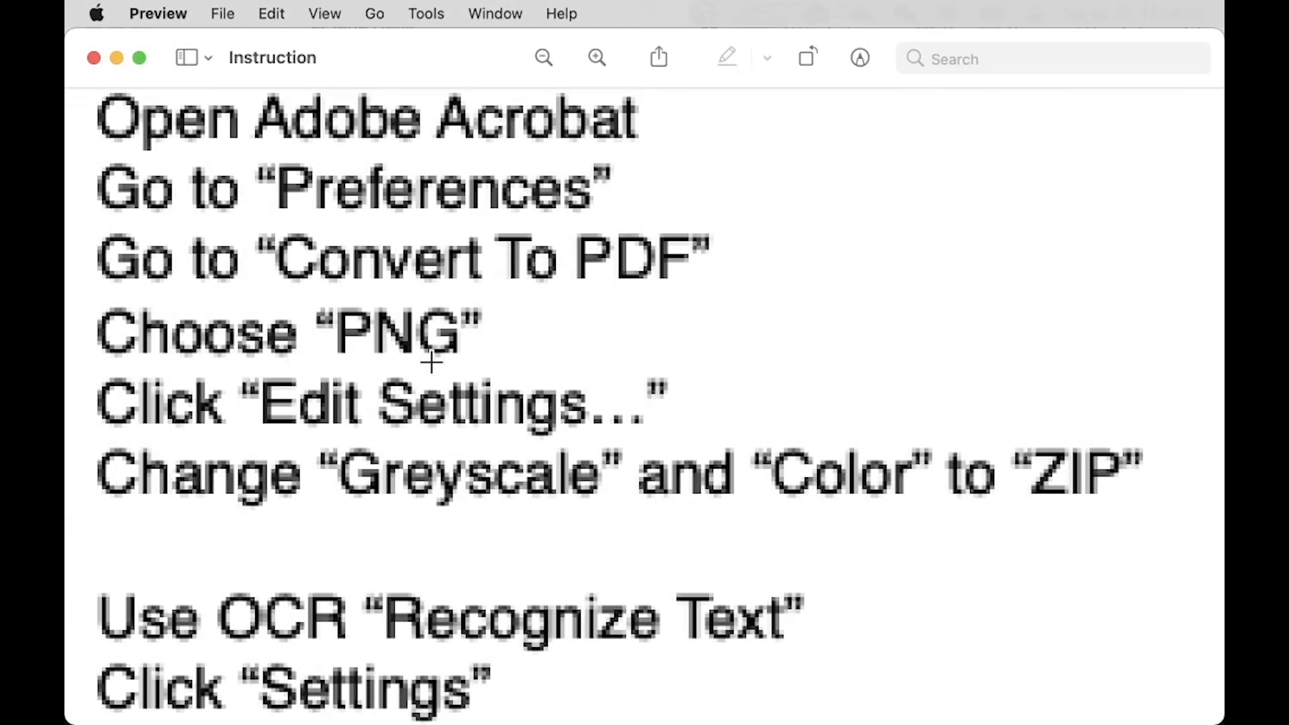
scroll(down, 3)
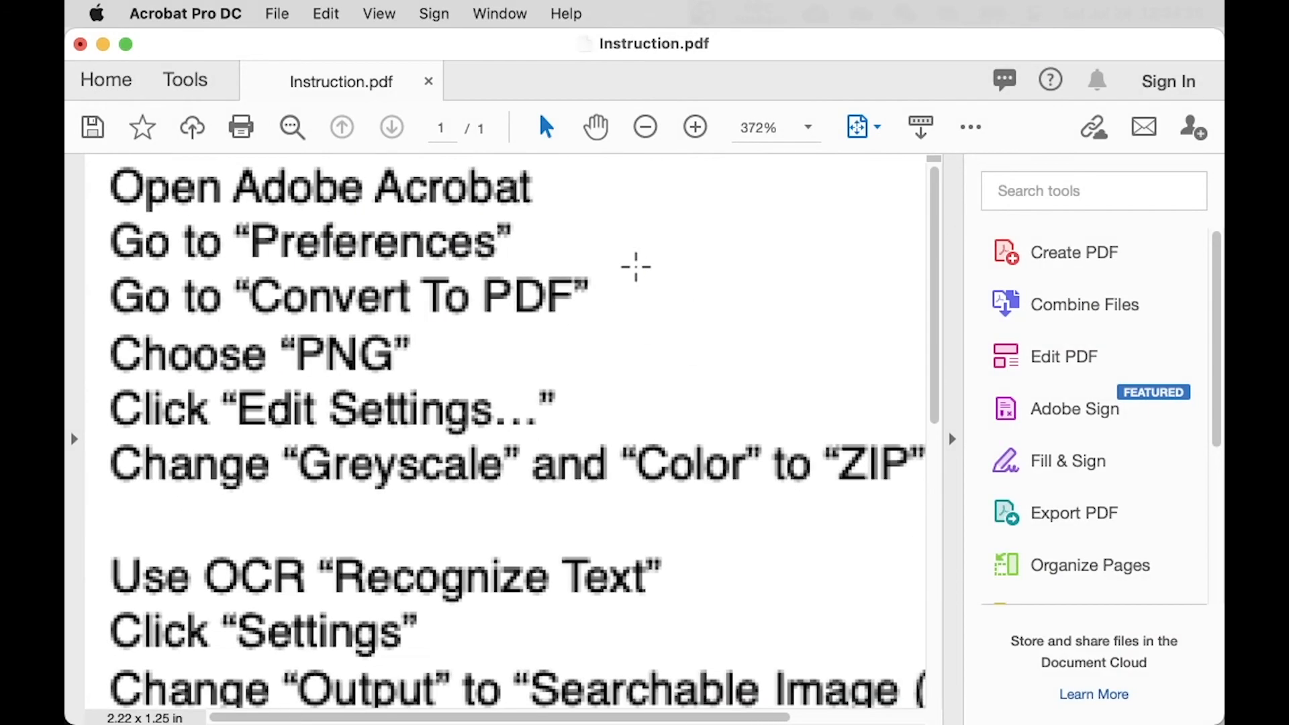
scroll(down, 3)
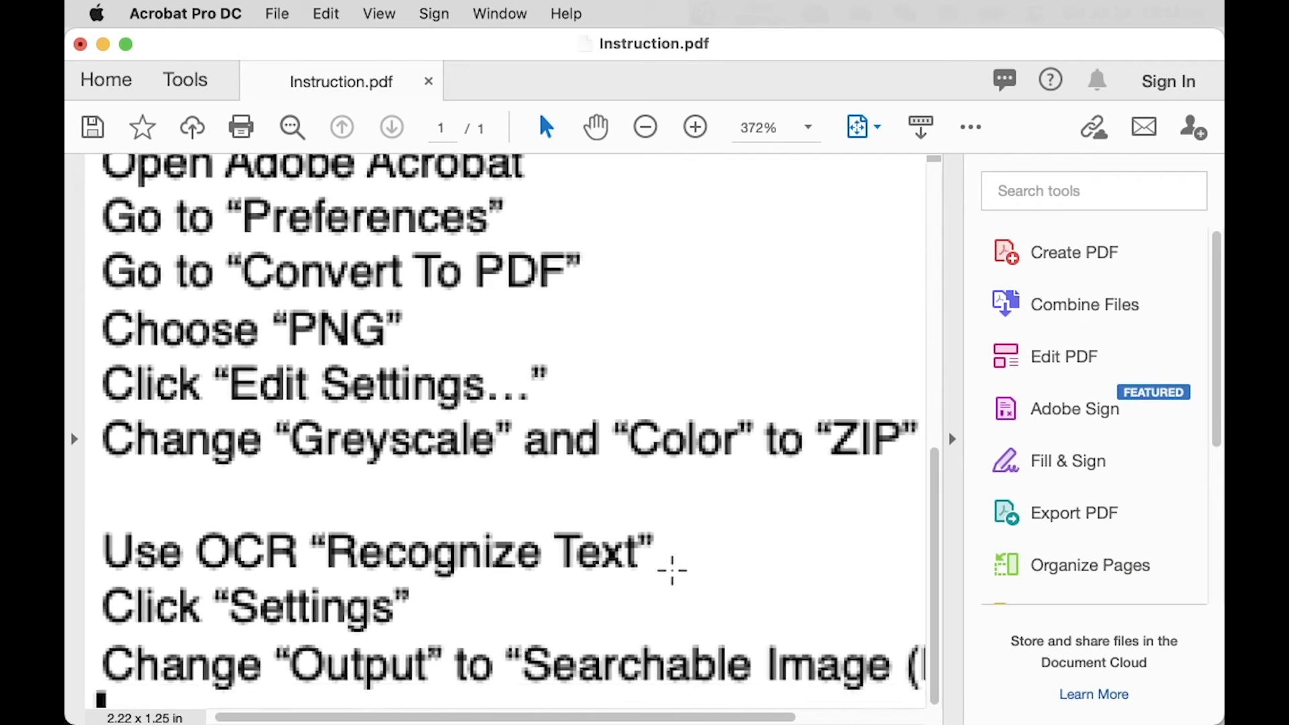
scroll(down, 3)
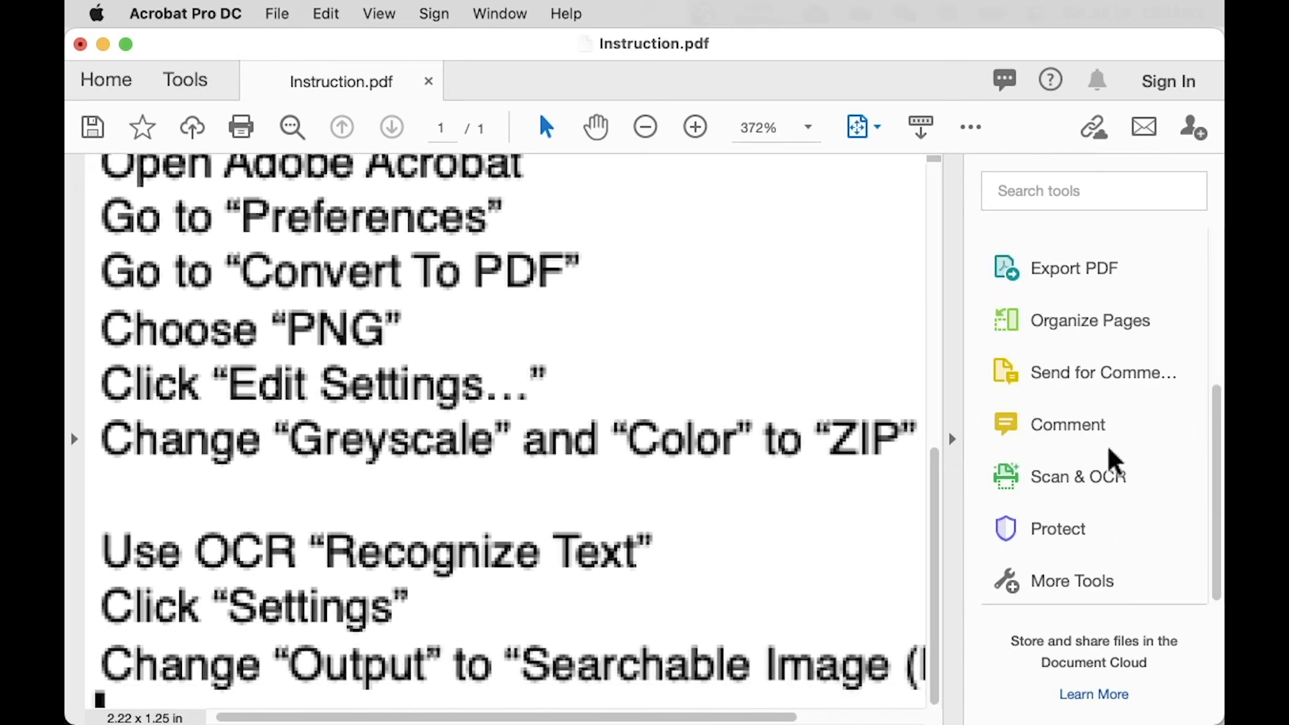
click(1078, 475)
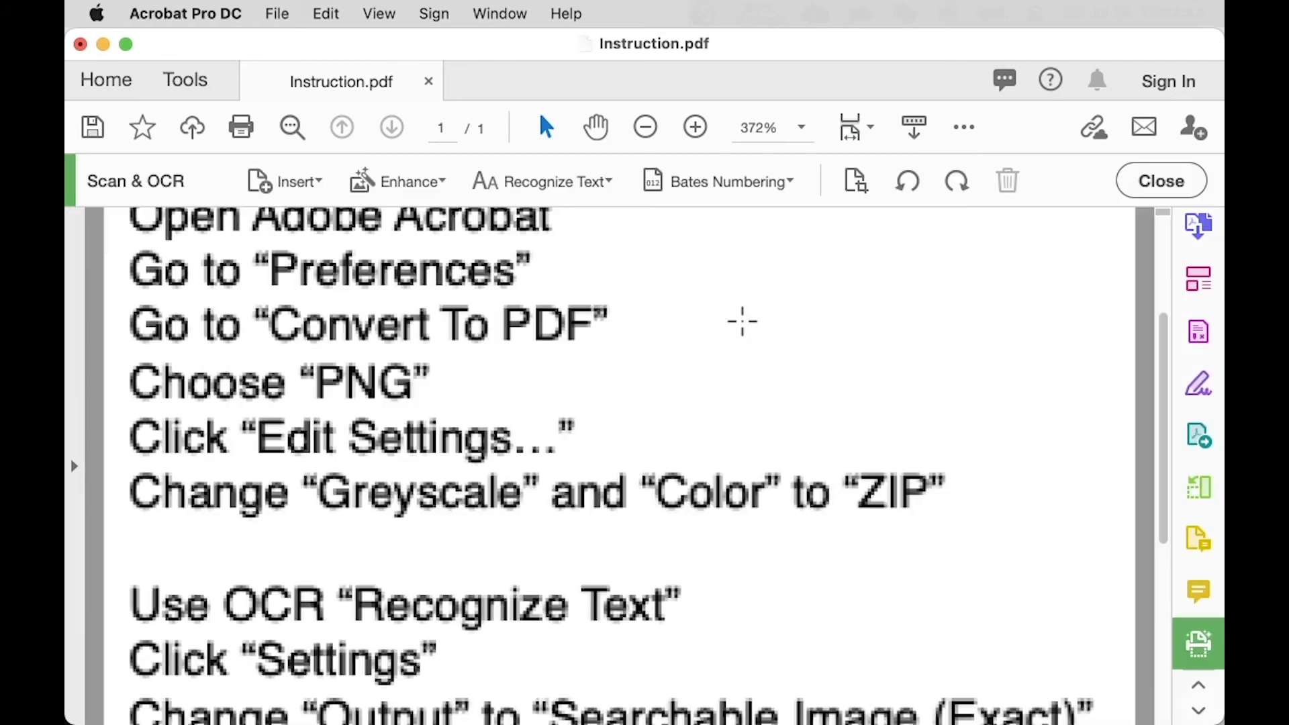
click(553, 182)
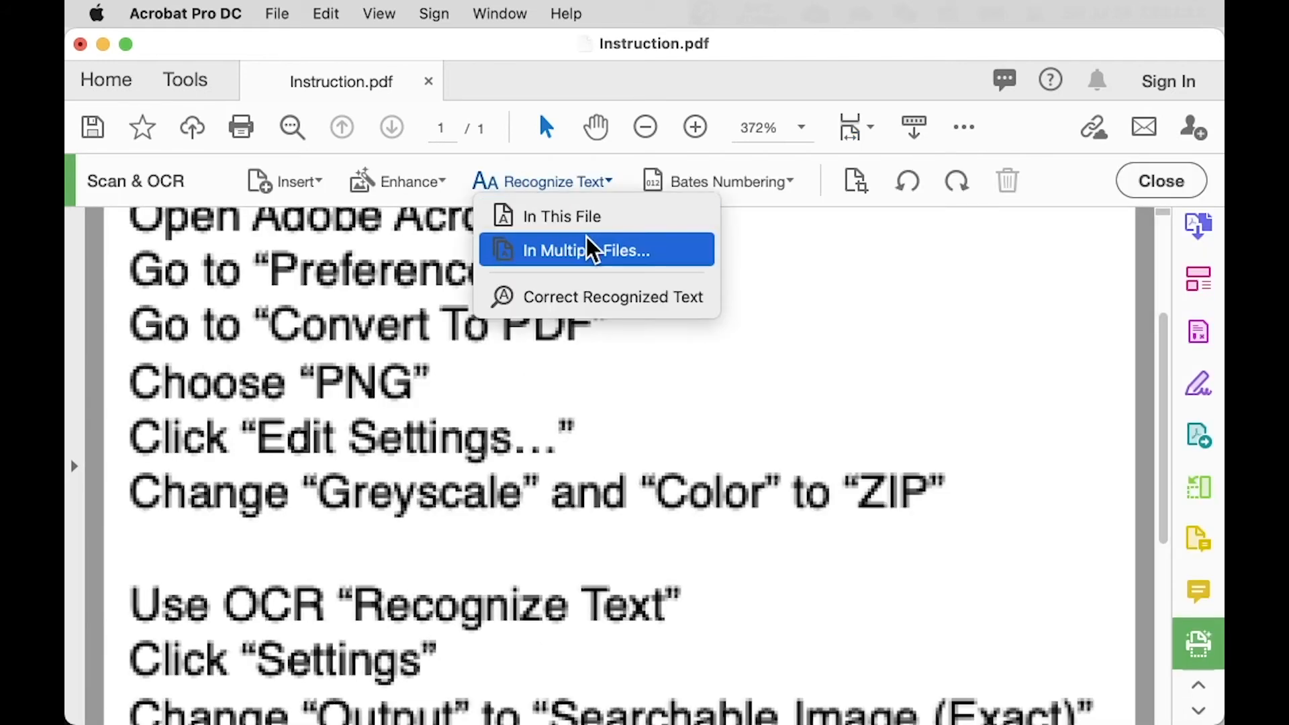
click(561, 215)
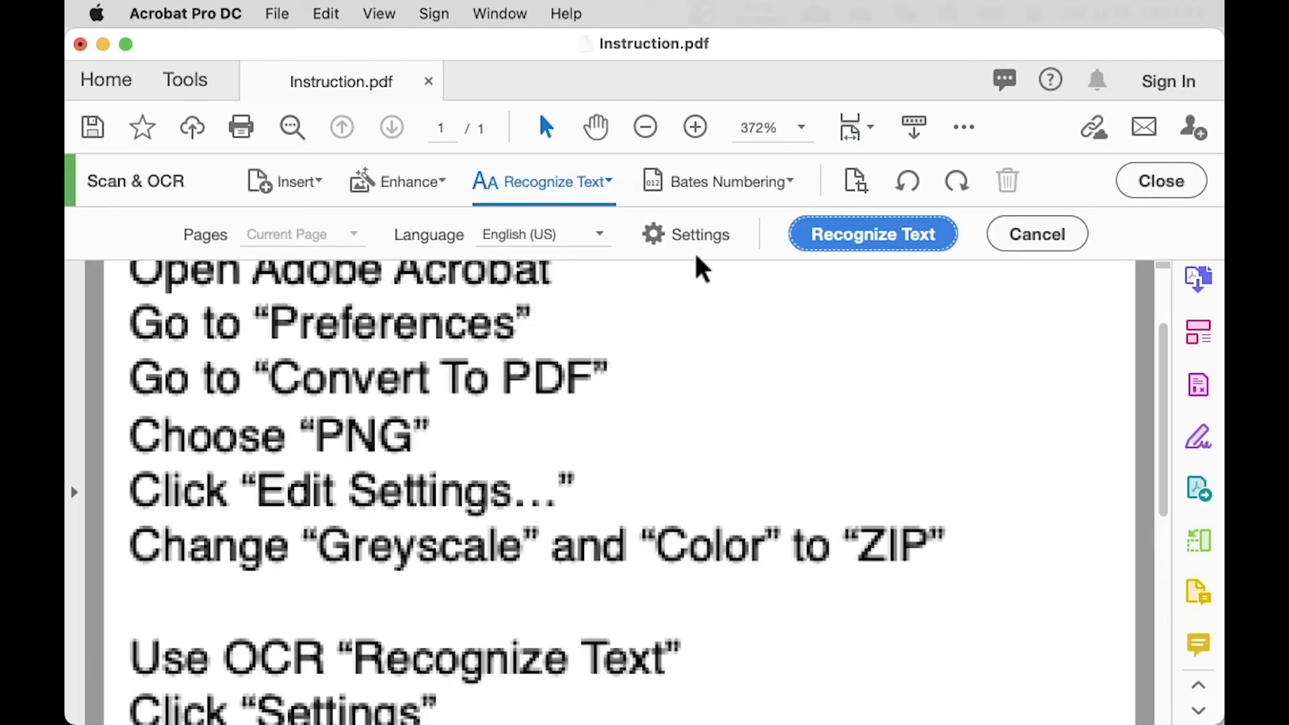
click(1036, 233)
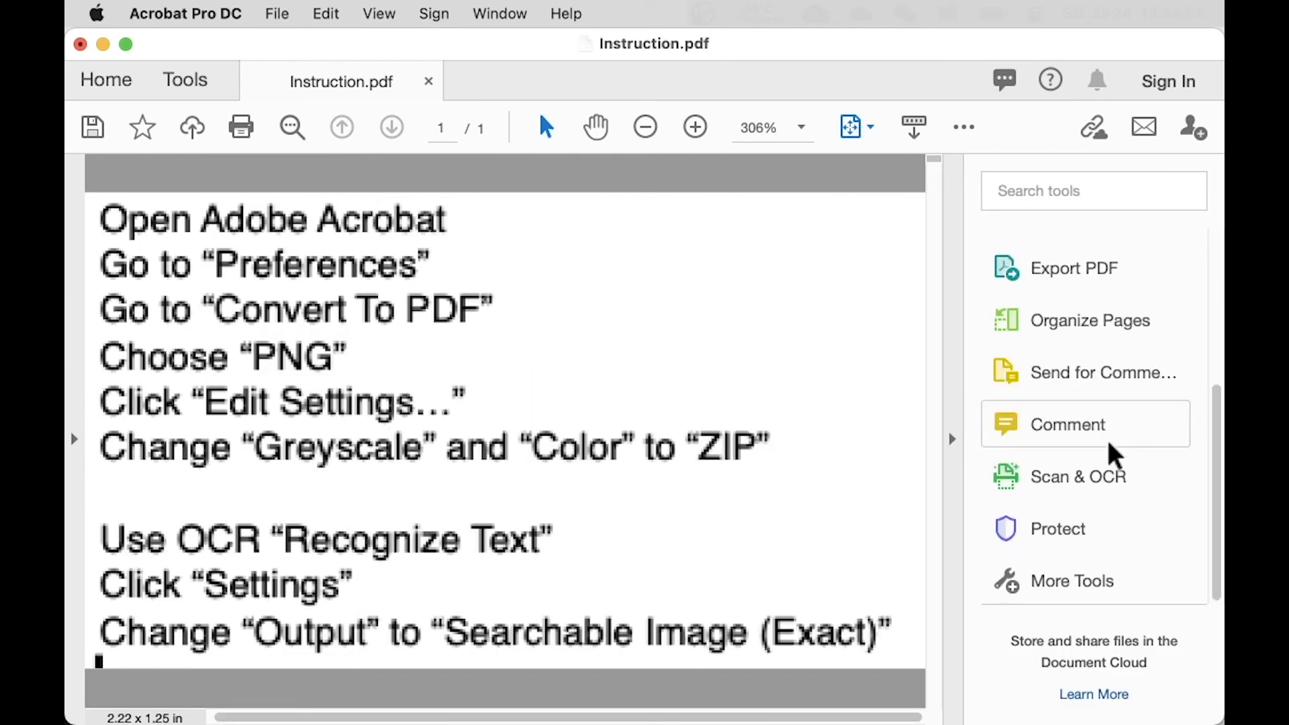
- Start Recognize Text in this file and choose the Searchable Image (Exact) output type
click(1078, 476)
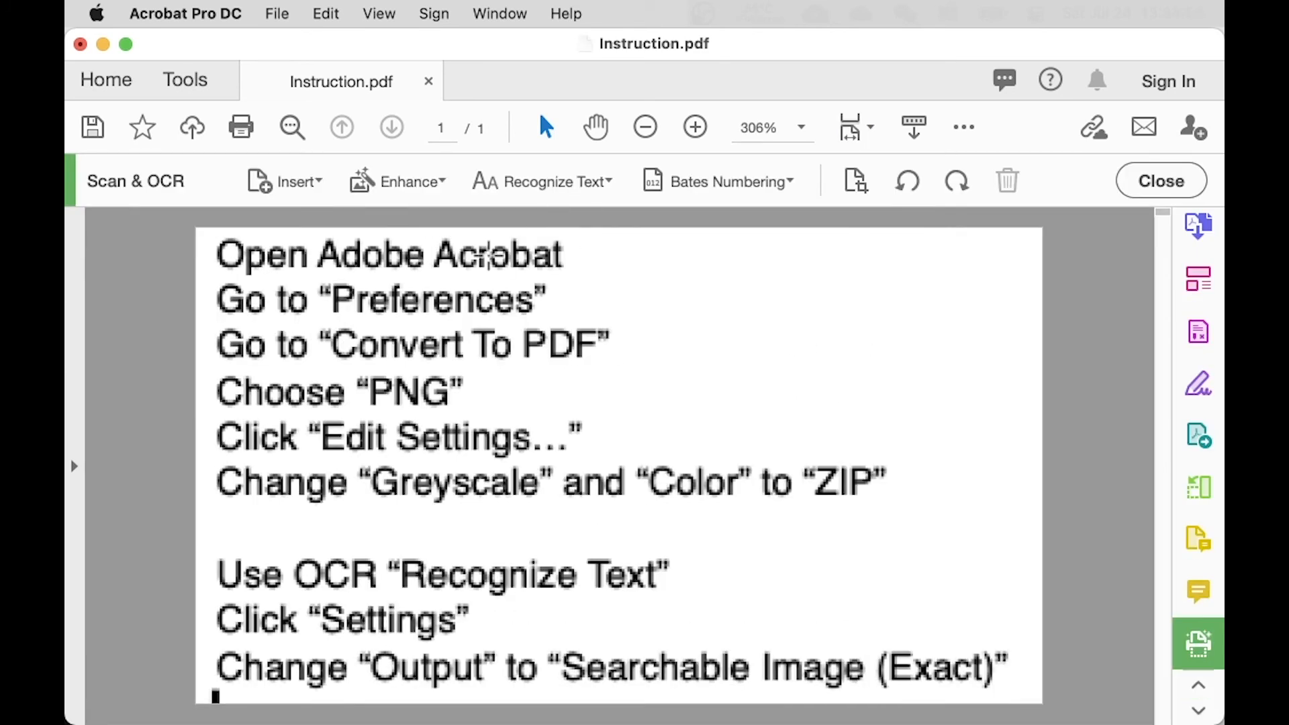
click(553, 181)
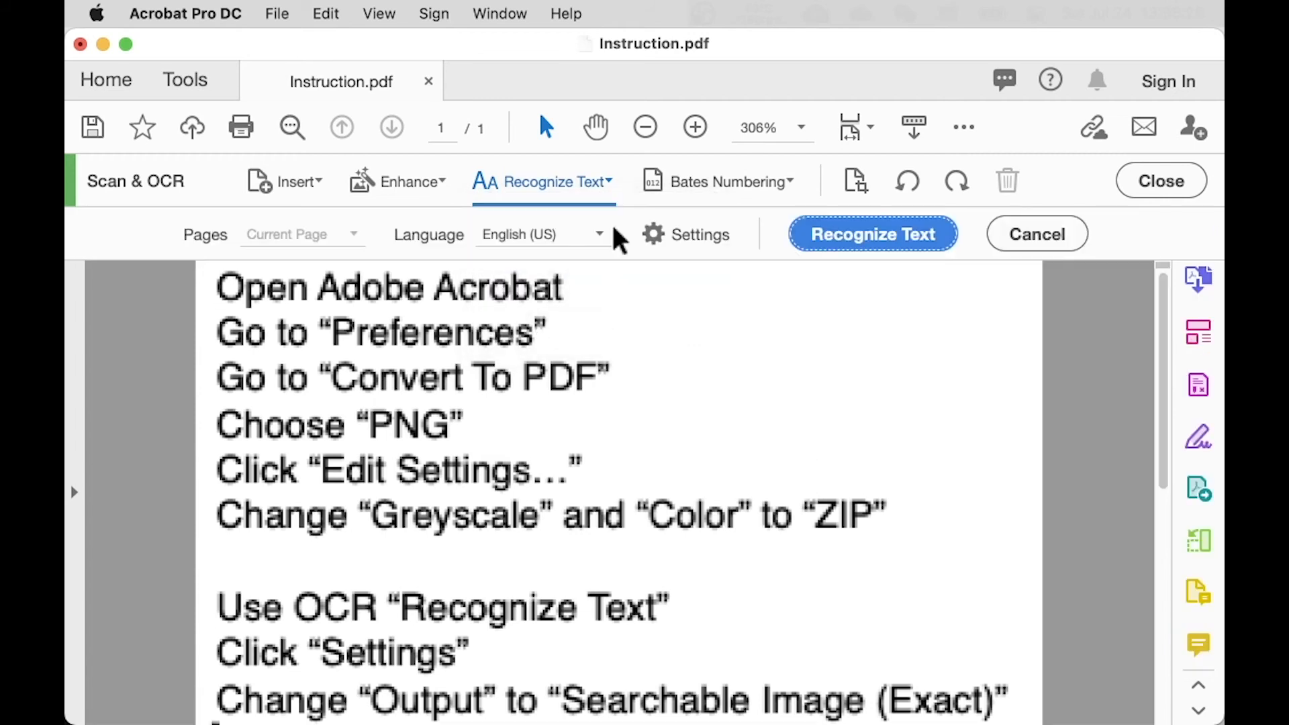
click(701, 233)
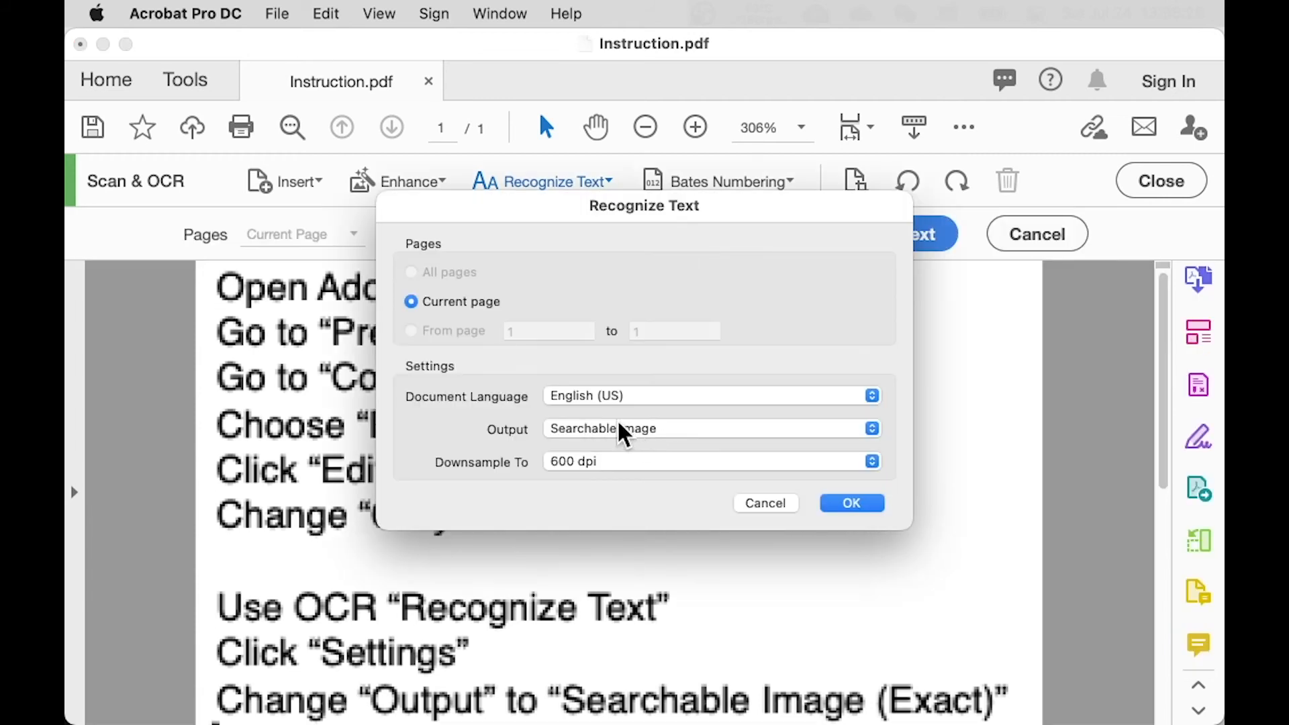
click(709, 428)
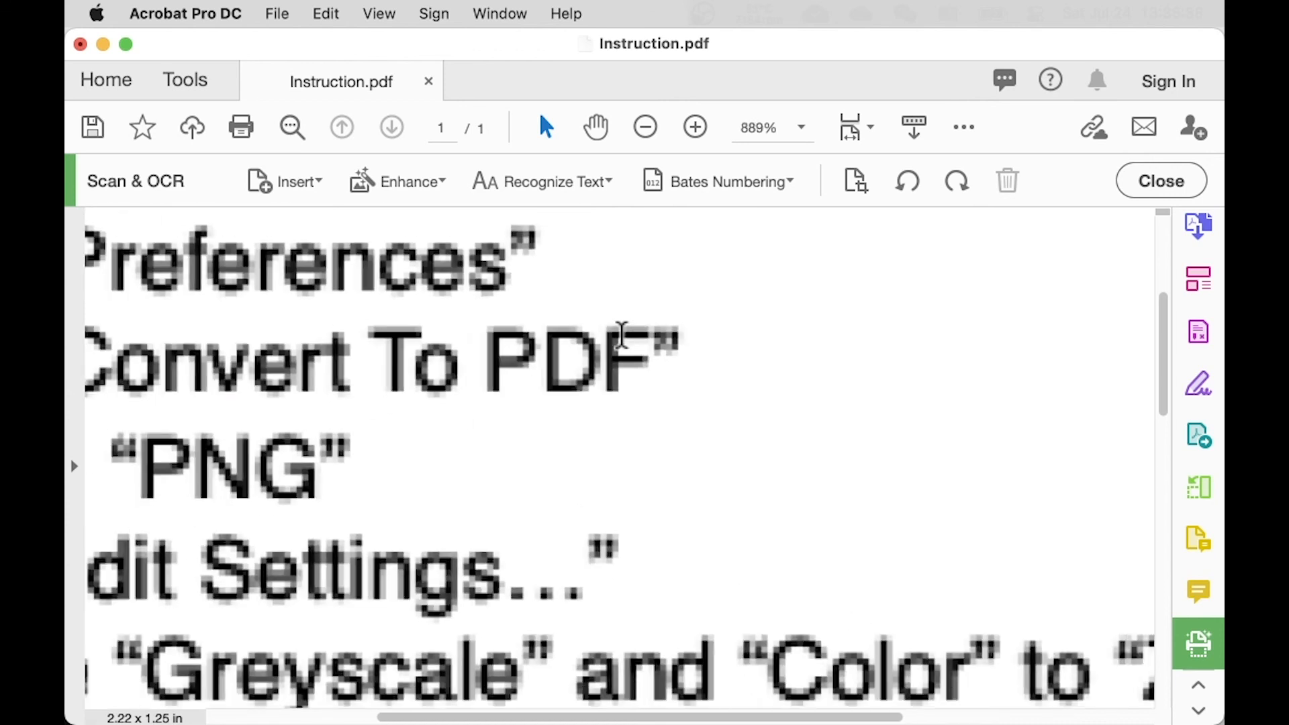
- Select the Convert To PDF line and the word PDF to confirm the text is selectable
click(644, 126)
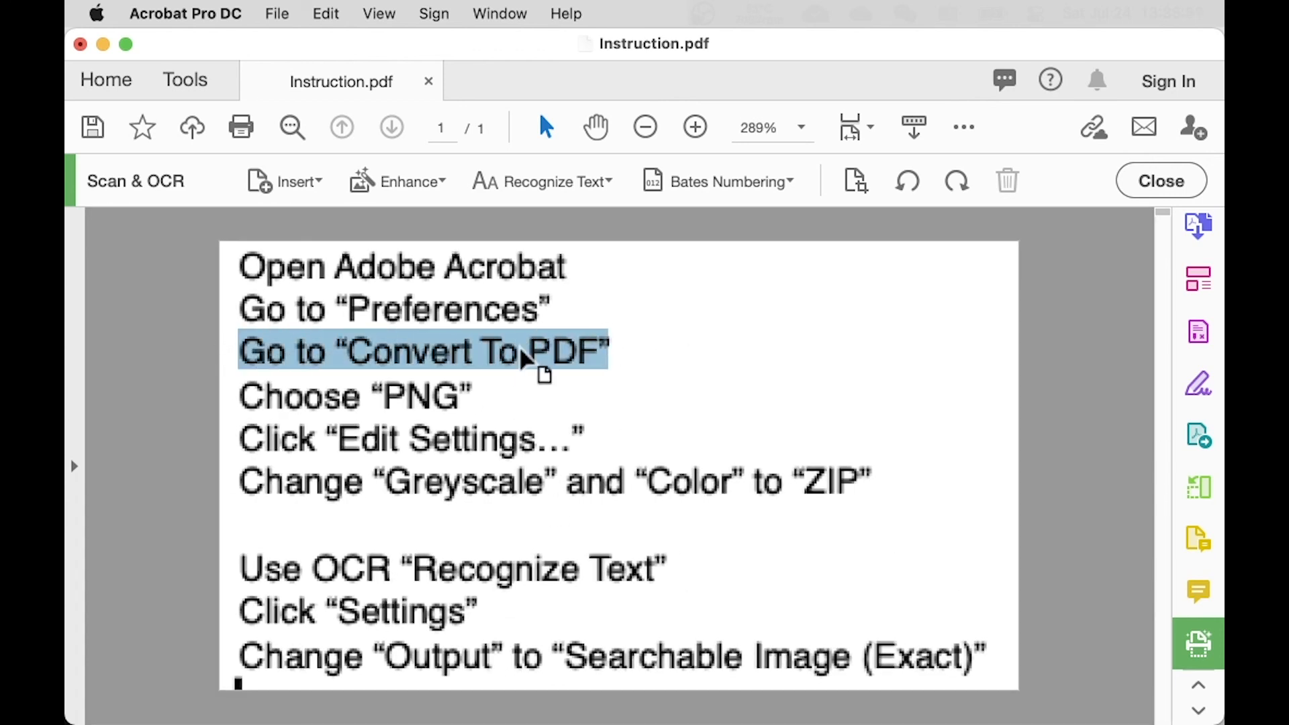
double_click(561, 350)
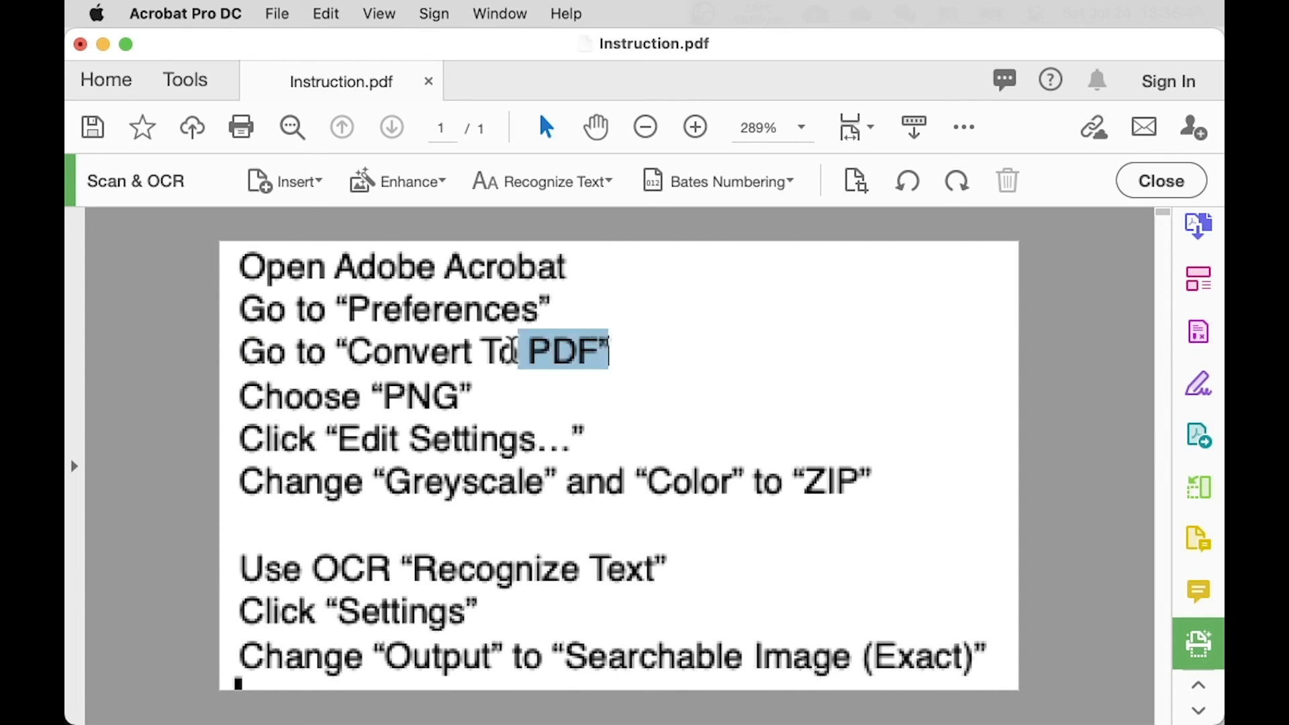